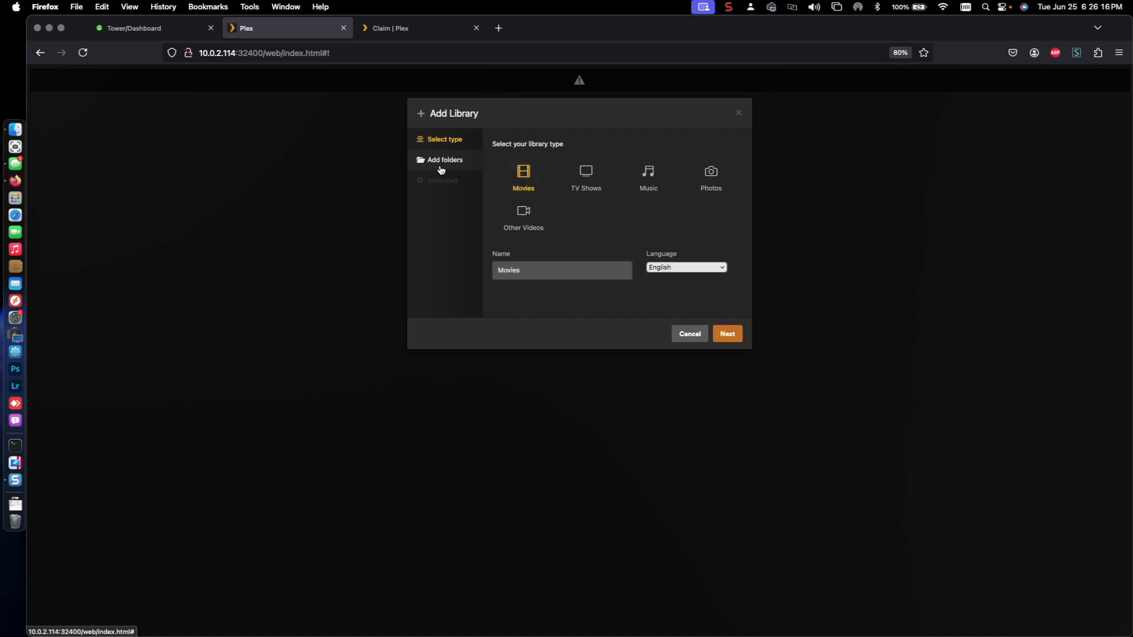
- Advance the new Movies library setup from the type choice to the folder and advanced settings
left_click(441, 181)
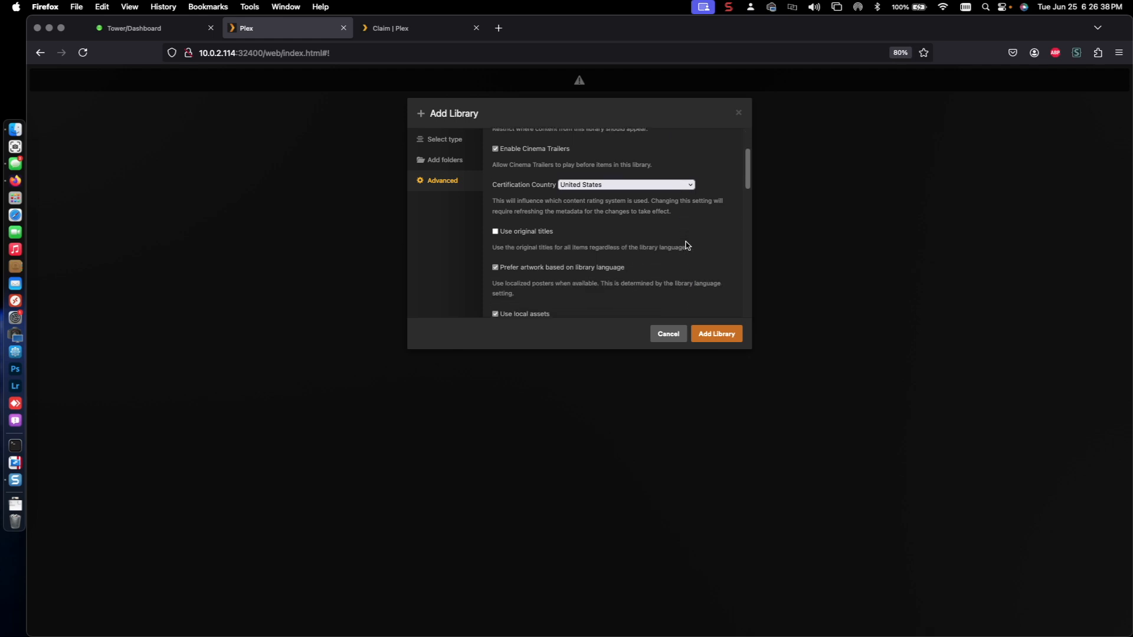
scroll("down", 3)
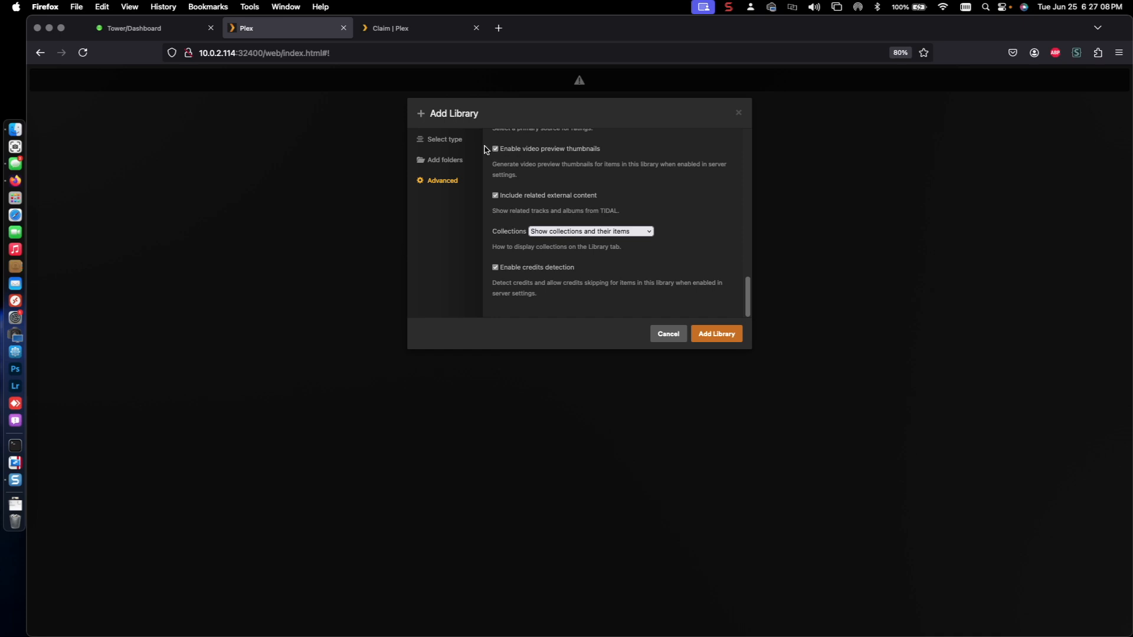
left_click(716, 332)
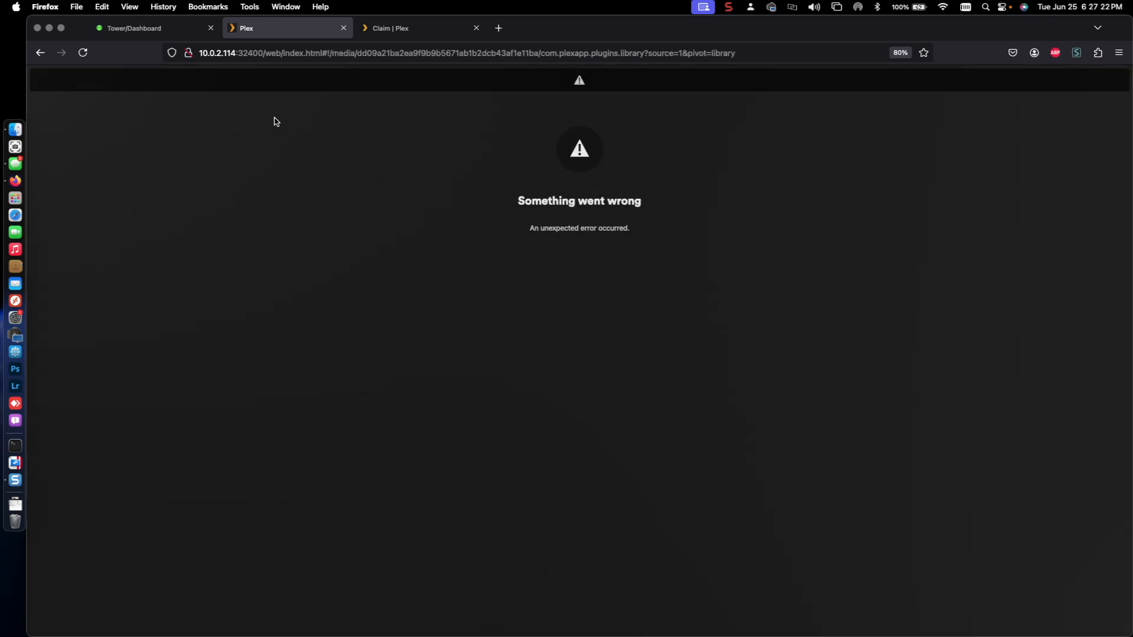